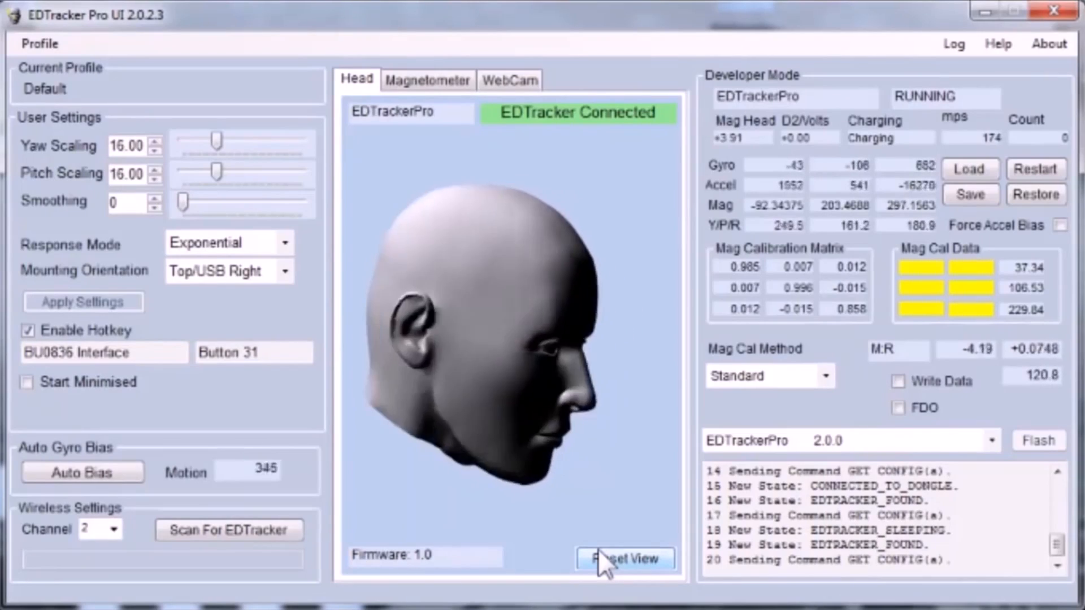
# Reset the 3D head preview so the connected tracker's view is re-centred.
pyautogui.click(624, 558)
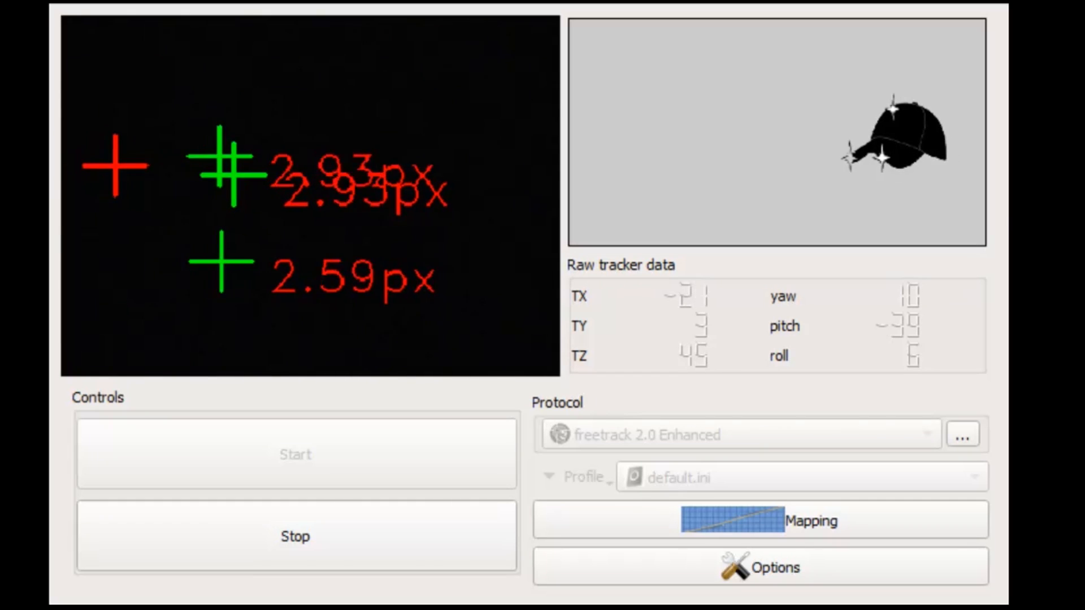
# Keep PS3Eye Camera as the capture device to view its infrared dot feed.
pyautogui.click(761, 568)
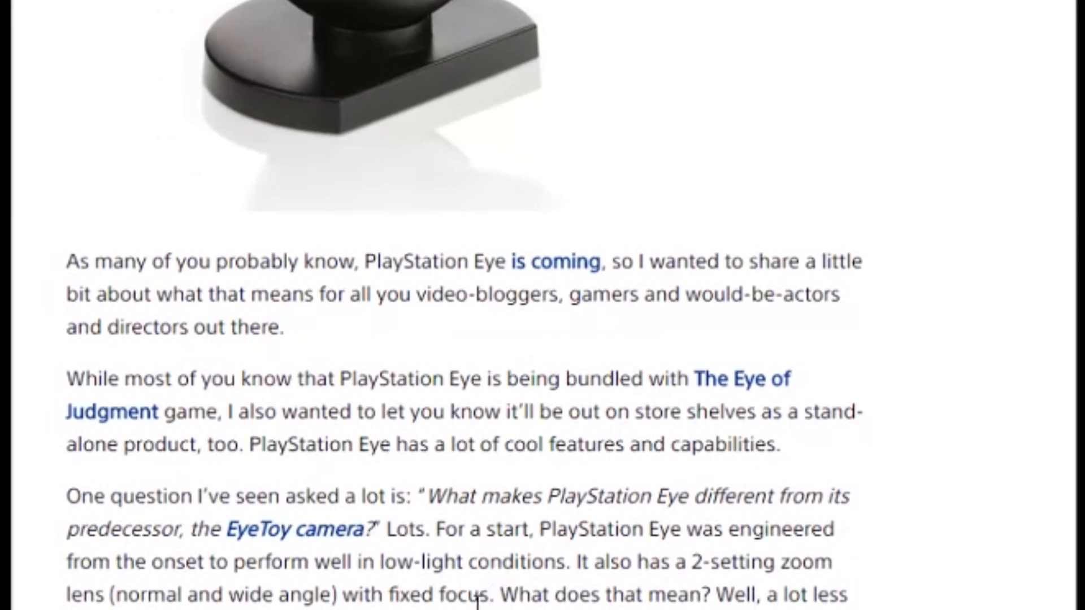
pyautogui.scroll(-3)
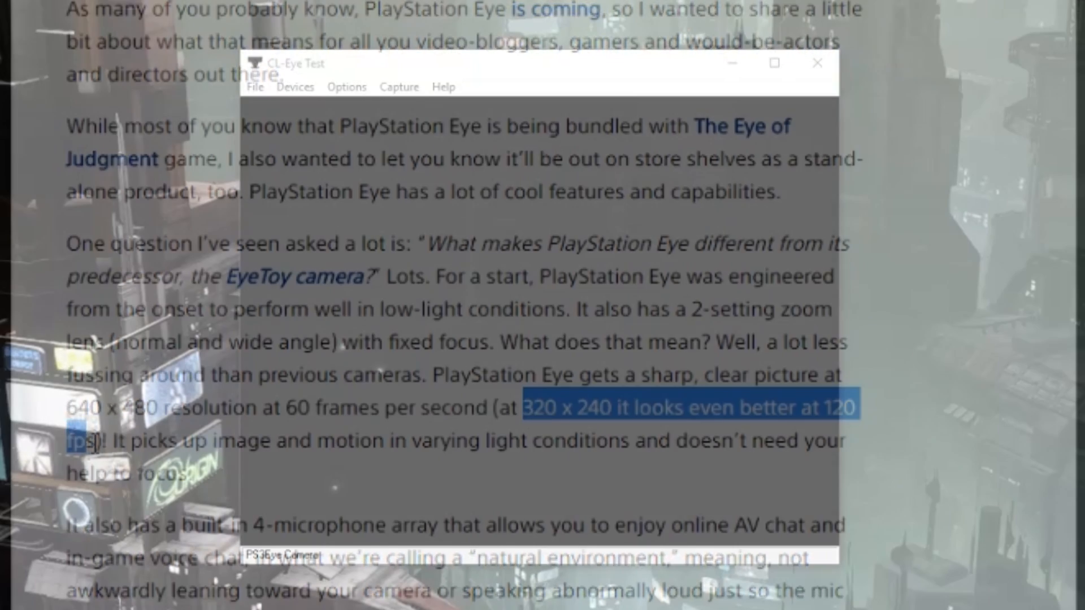
pyautogui.click(295, 87)
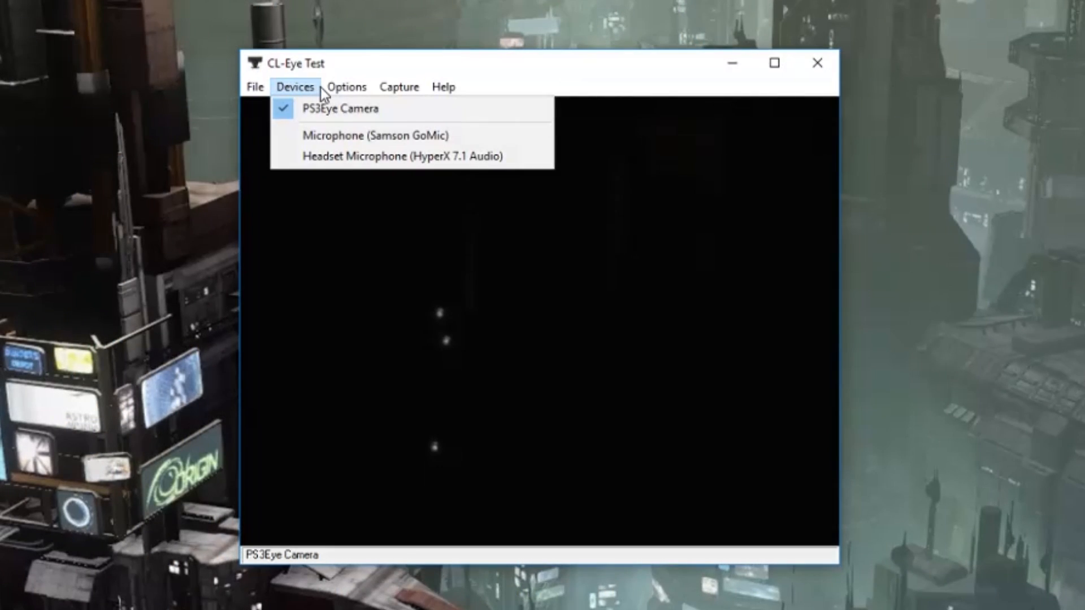
pyautogui.click(347, 87)
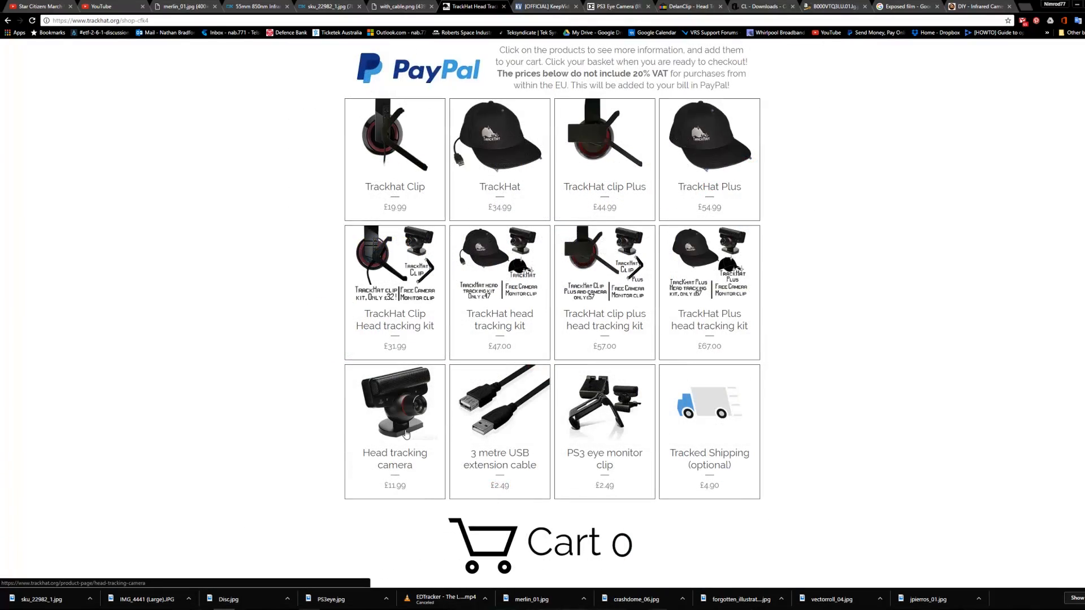
# View the Head tracking camera's product page from the TrackHat shop grid.
pyautogui.click(395, 403)
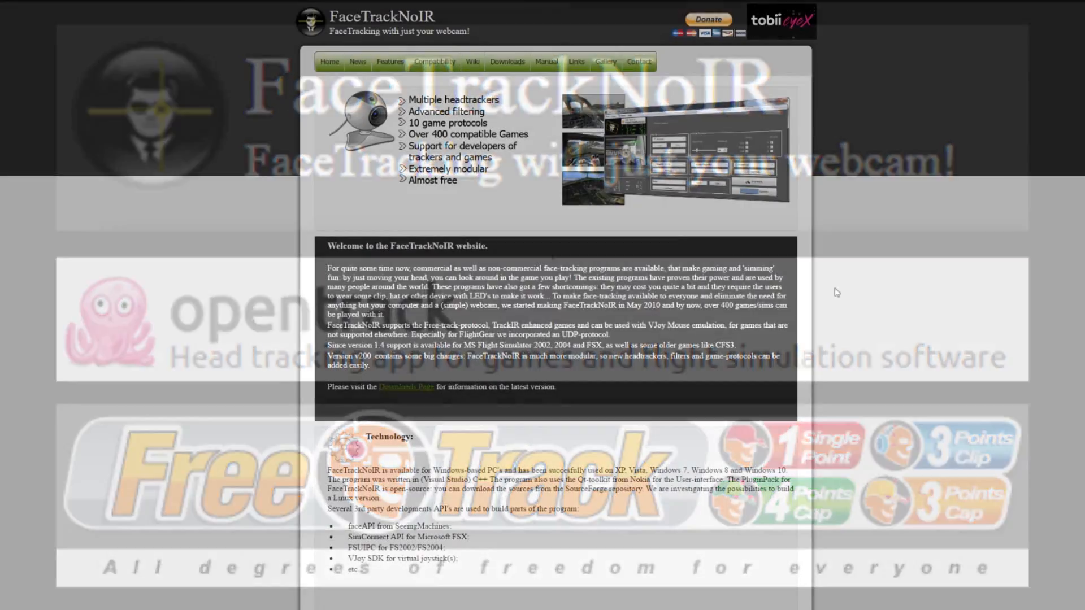
# Scroll through the FaceTrackNoIR welcome and Technology sections.
pyautogui.scroll(-3)
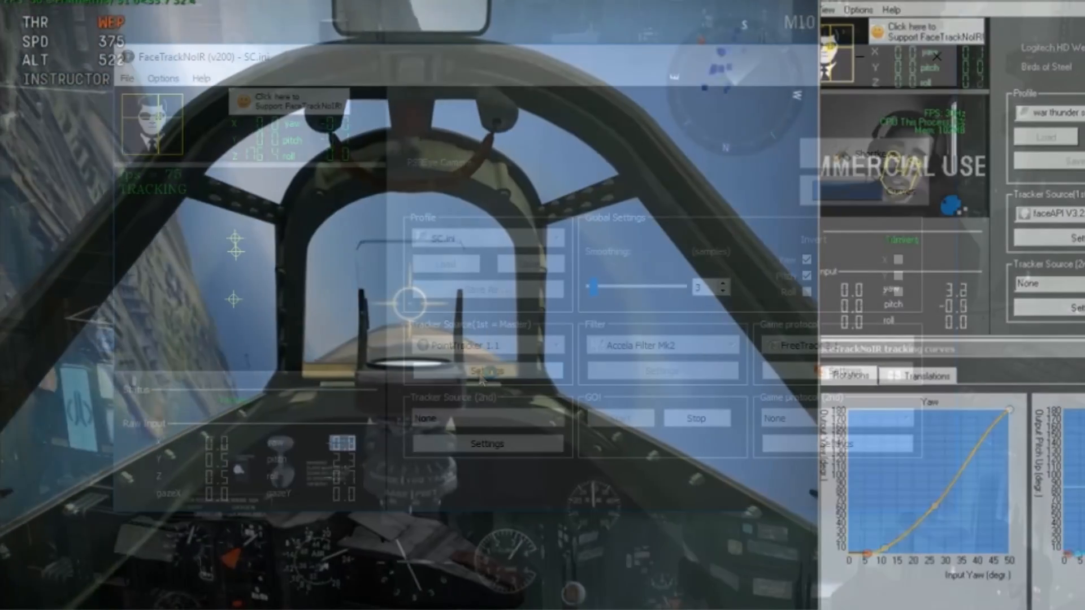
# Review the PointTracker settings' General, Camera and About pages, ending on General.
pyautogui.click(487, 371)
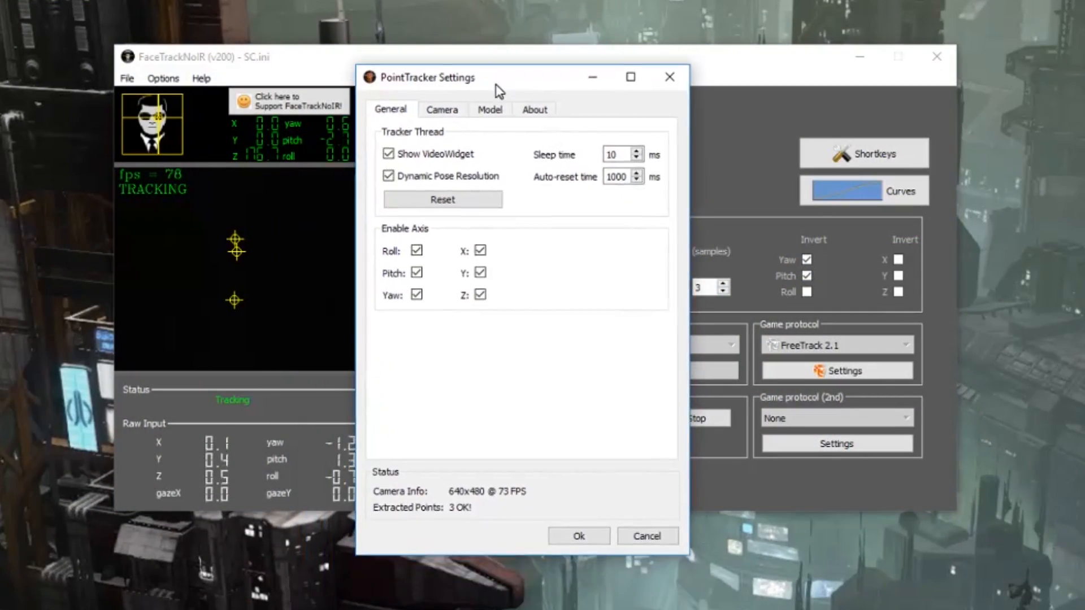
pyautogui.click(441, 109)
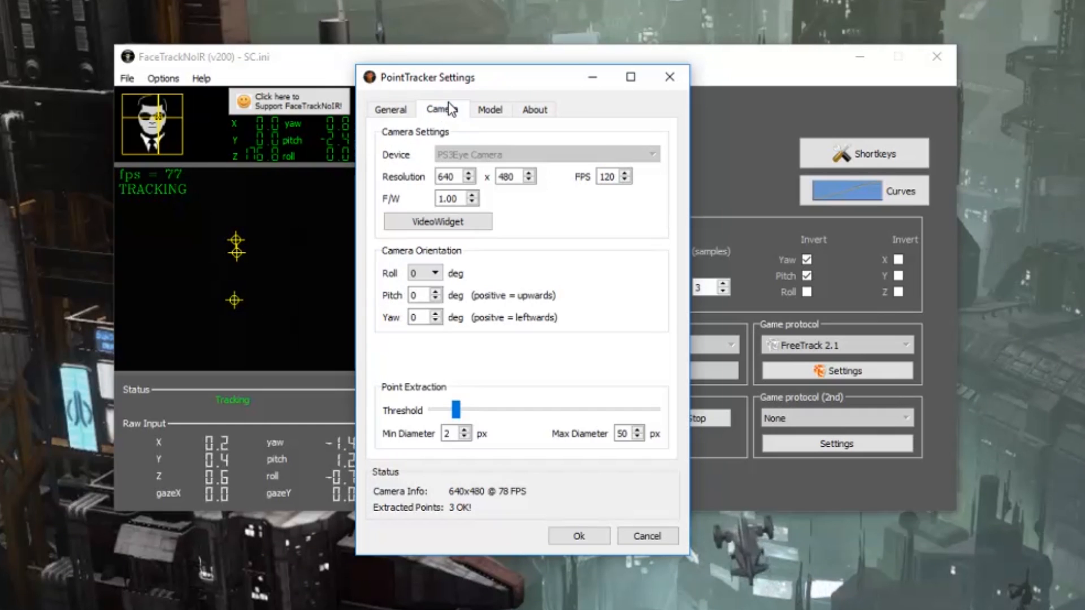
pyautogui.click(490, 110)
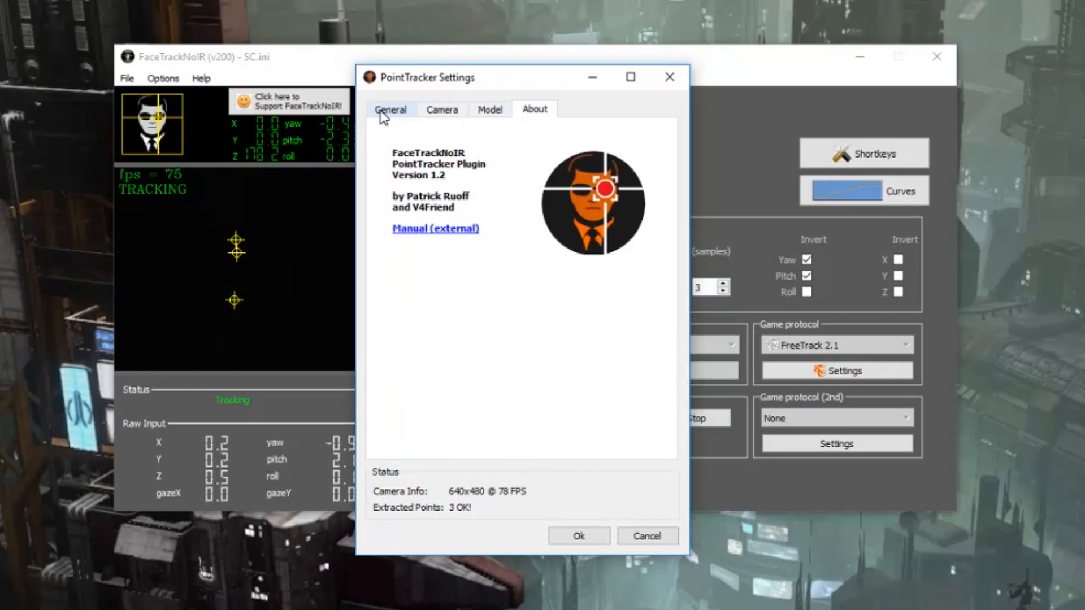
pyautogui.click(390, 109)
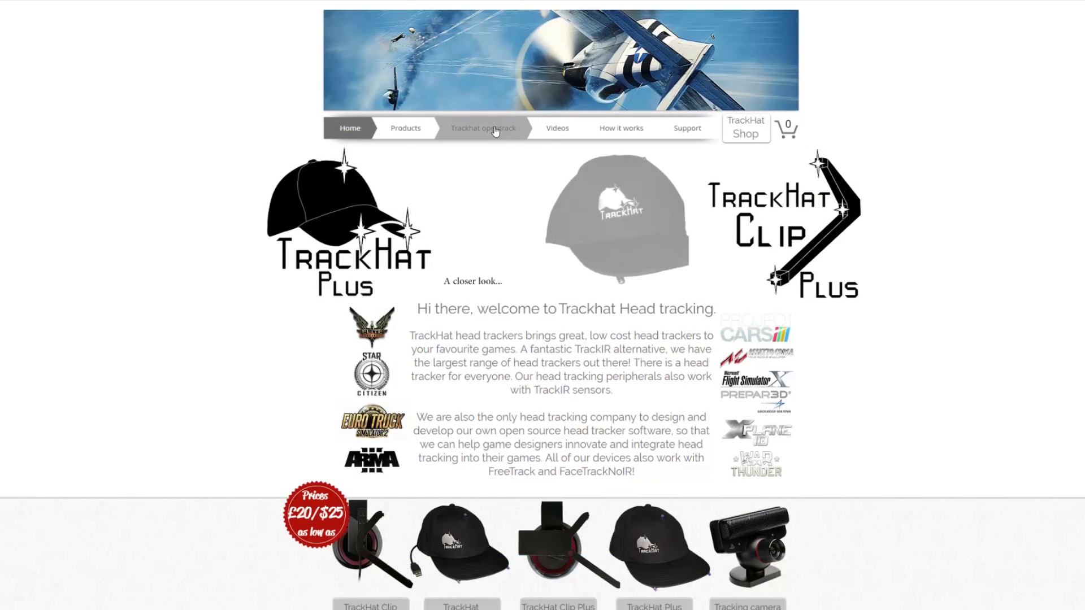
# Go to the Trackhat opentrack page about TrackHat's own tracking software.
pyautogui.click(483, 127)
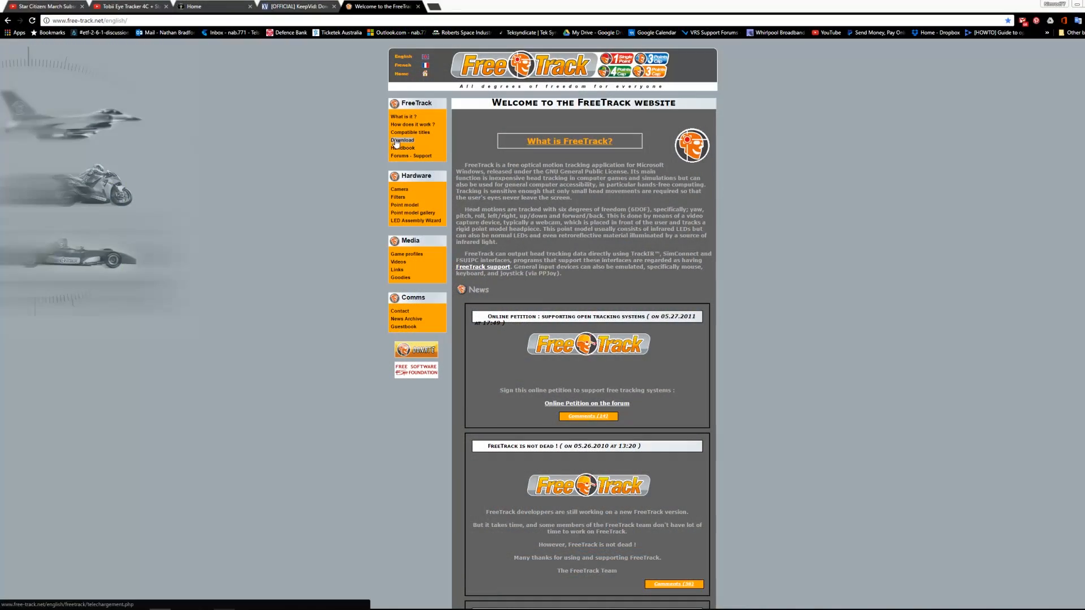
# Get FreeTrack from its download page and review its Frame rate and Orientation camera settings.
pyautogui.click(402, 140)
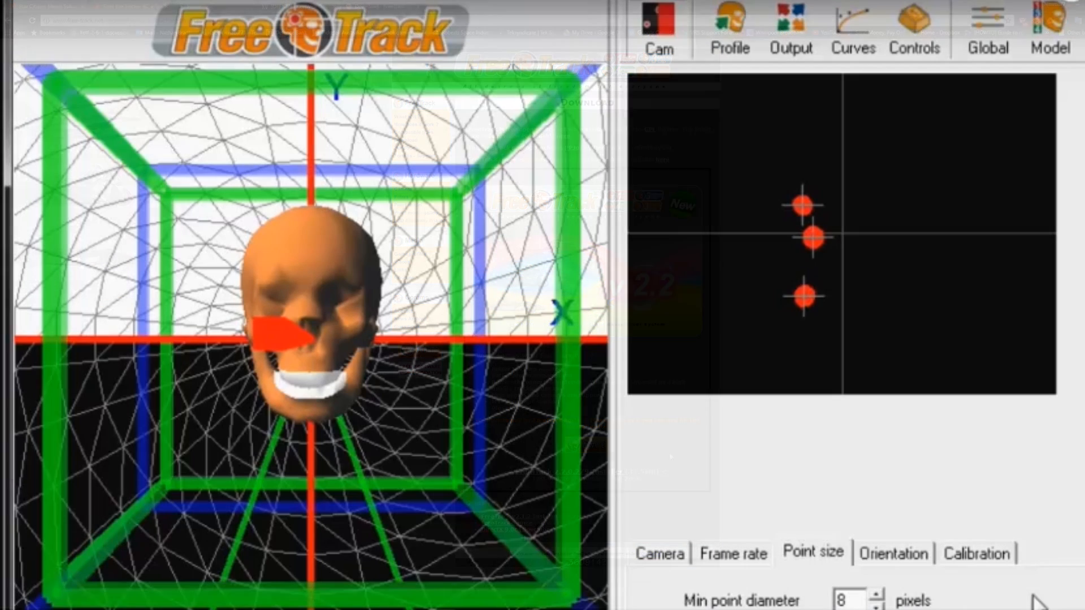
pyautogui.click(733, 553)
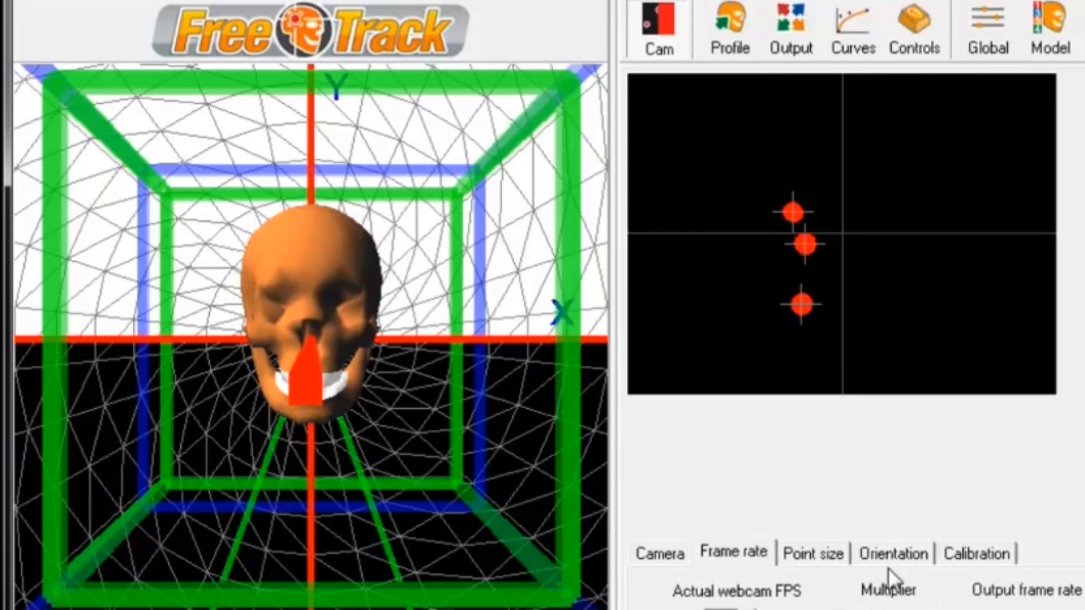
pyautogui.click(893, 553)
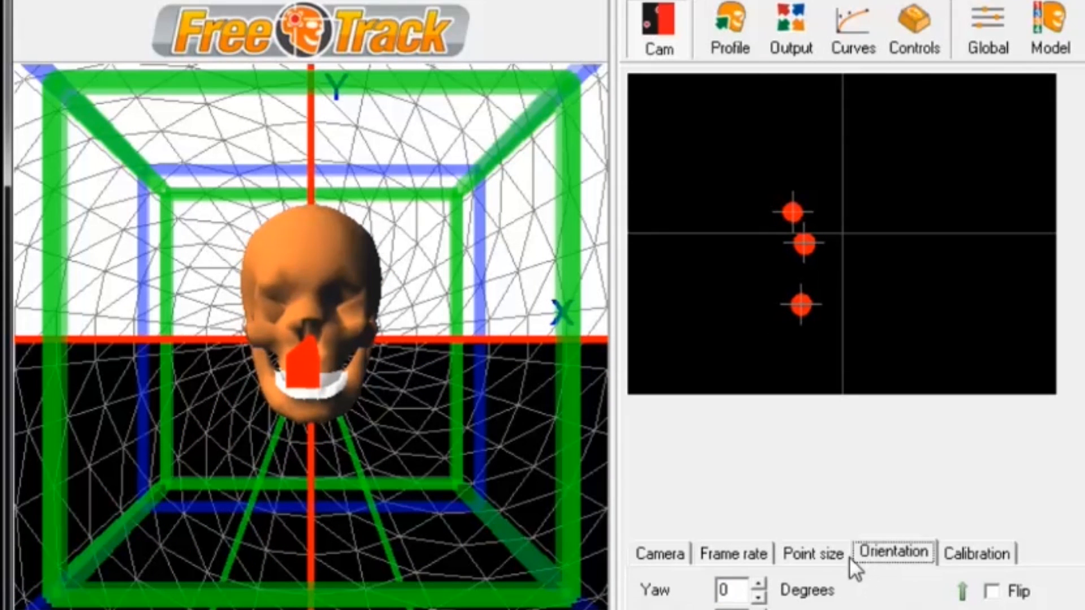